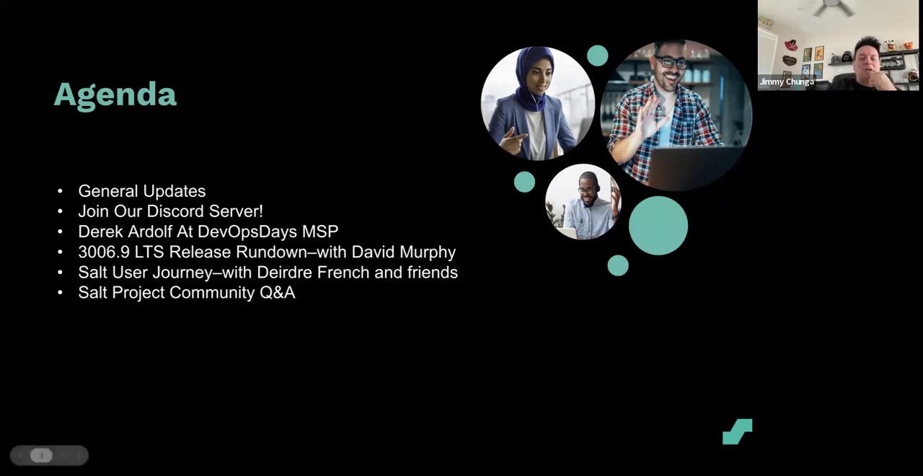
pyautogui.press('right')
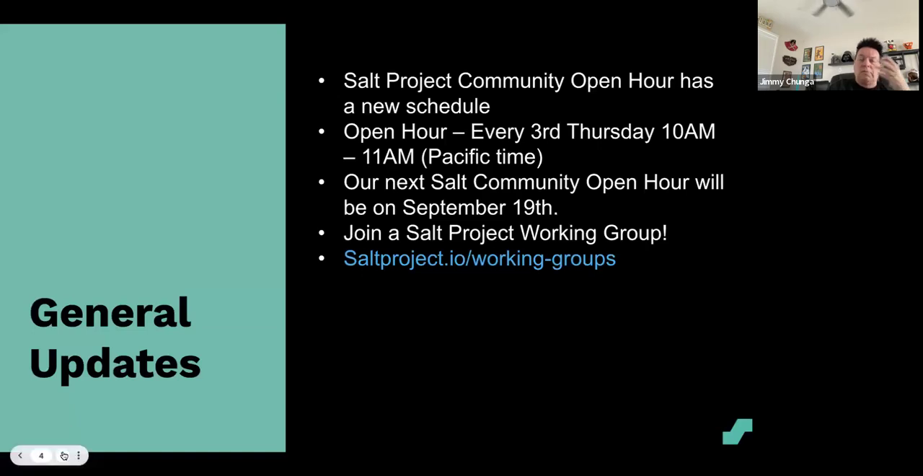
pyautogui.moveTo(63, 456)
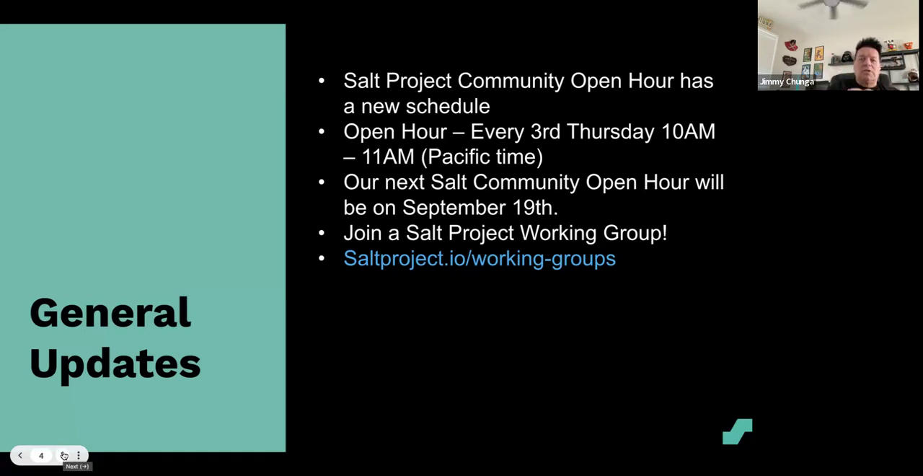
pyautogui.click(64, 456)
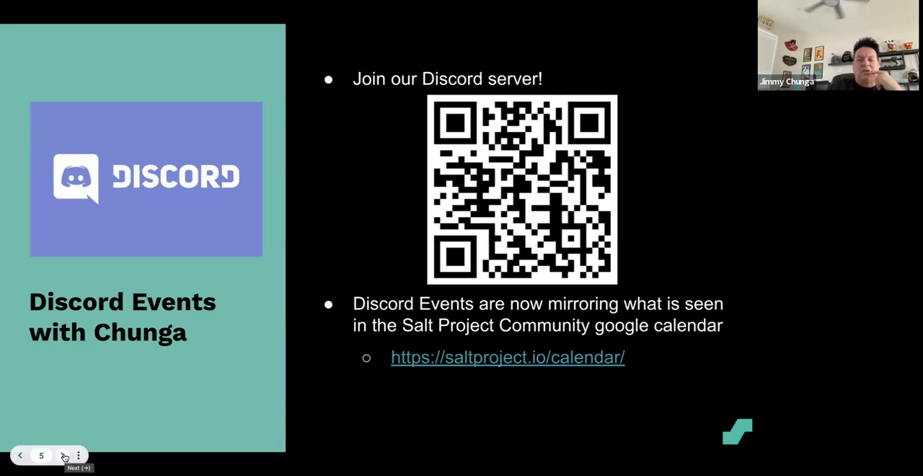
pyautogui.click(72, 456)
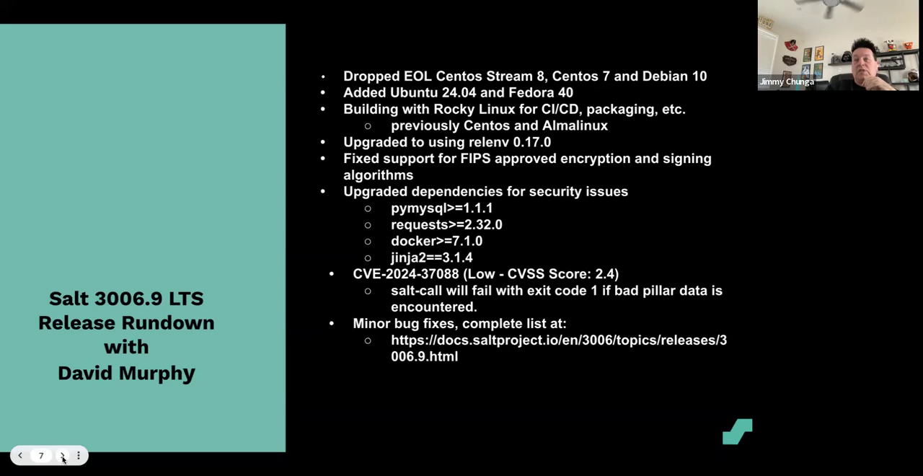
pyautogui.click(63, 455)
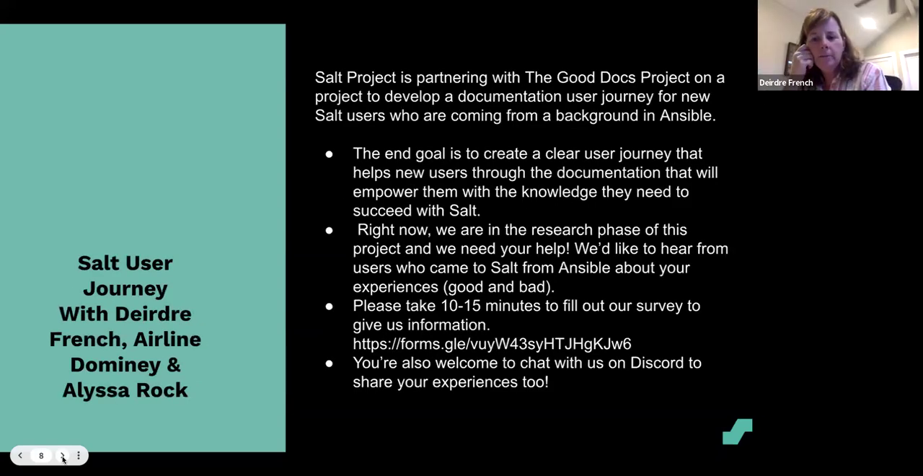
pyautogui.click(63, 455)
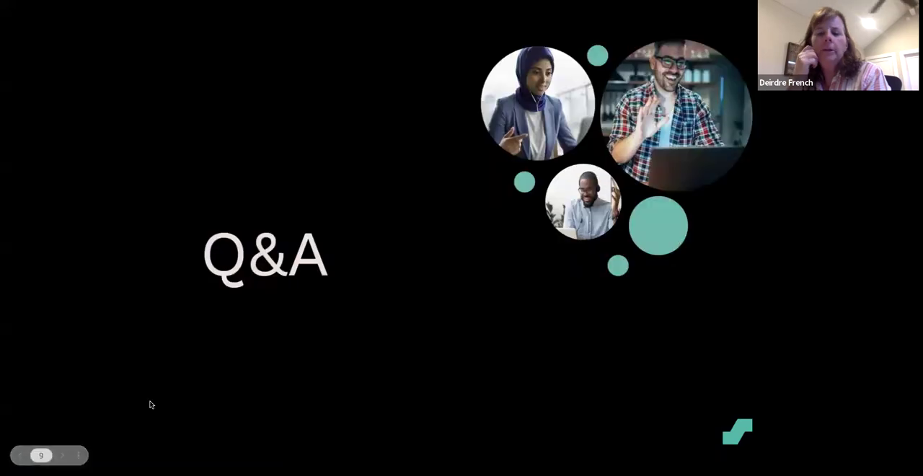